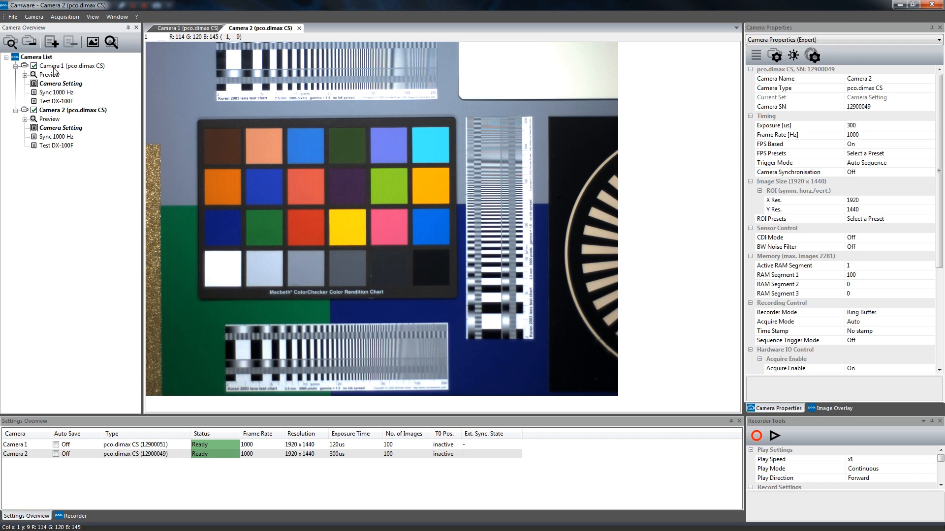
Step: Expand the camera Preview nodes and bring up the Test DX-100F settings set's context menu
{"action": "left_click", "coordinate": [25, 74]}
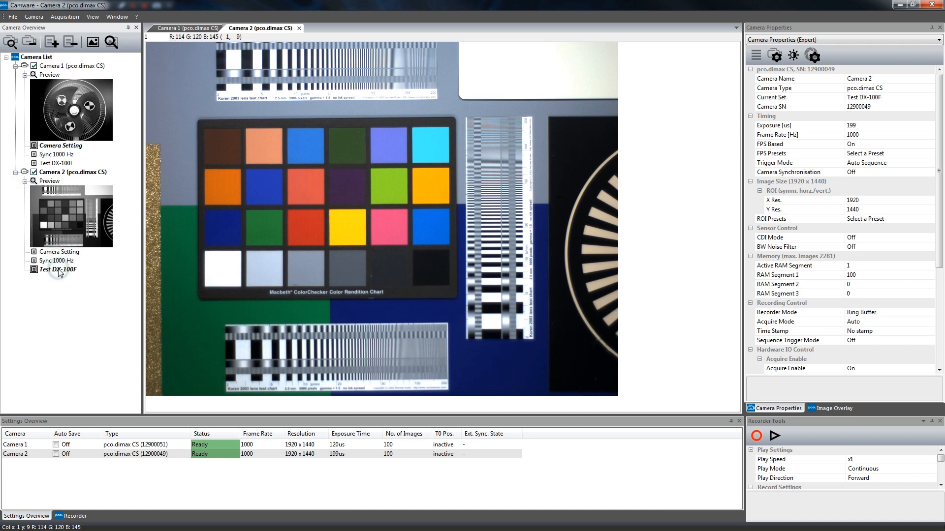
{"action": "right_click", "coordinate": [58, 269]}
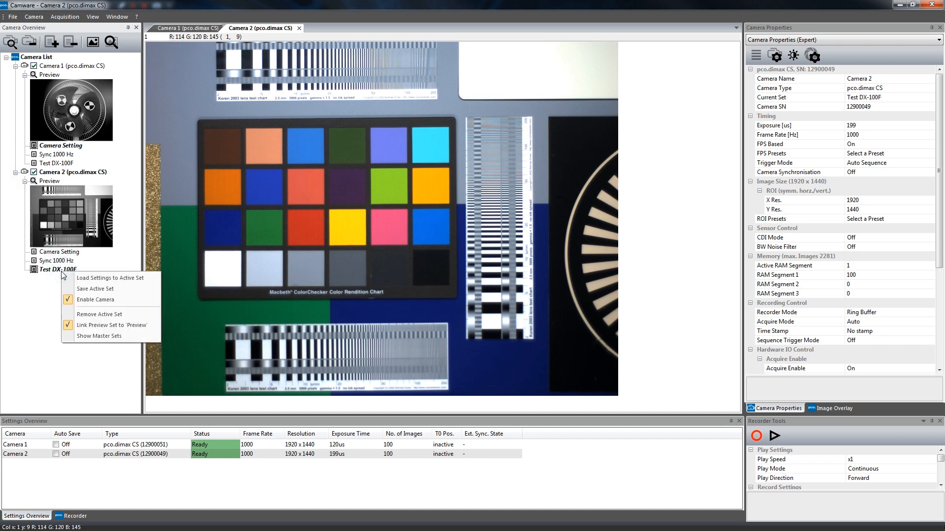
{"action": "mouse_move", "coordinate": [95, 289]}
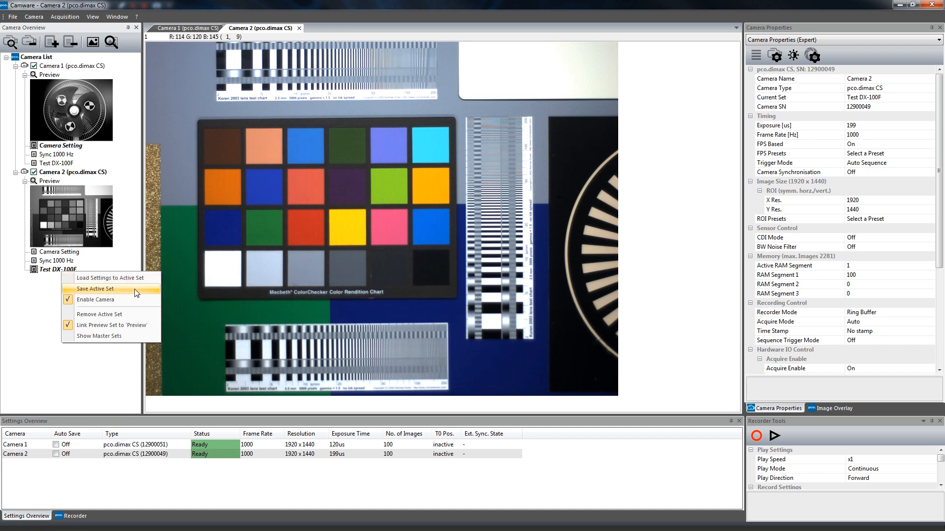
{"action": "mouse_move", "coordinate": [184, 307]}
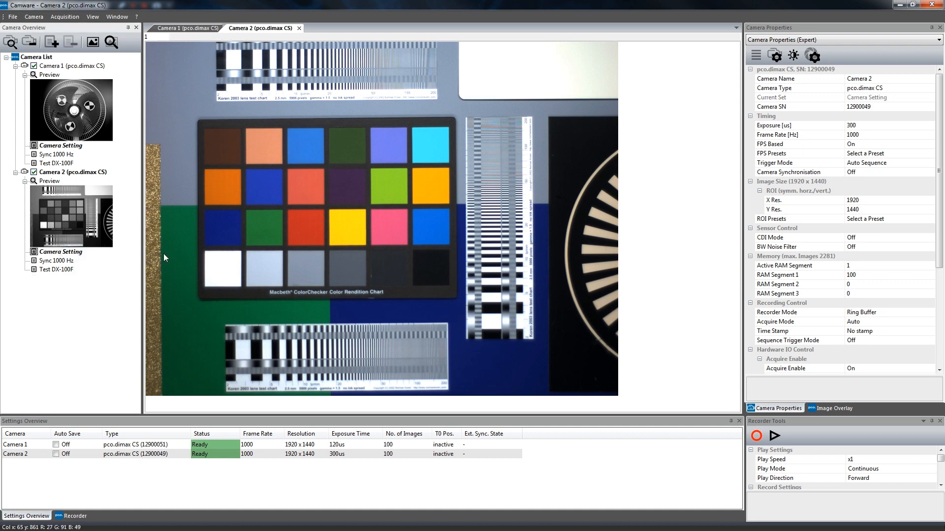
{"action": "mouse_move", "coordinate": [292, 44]}
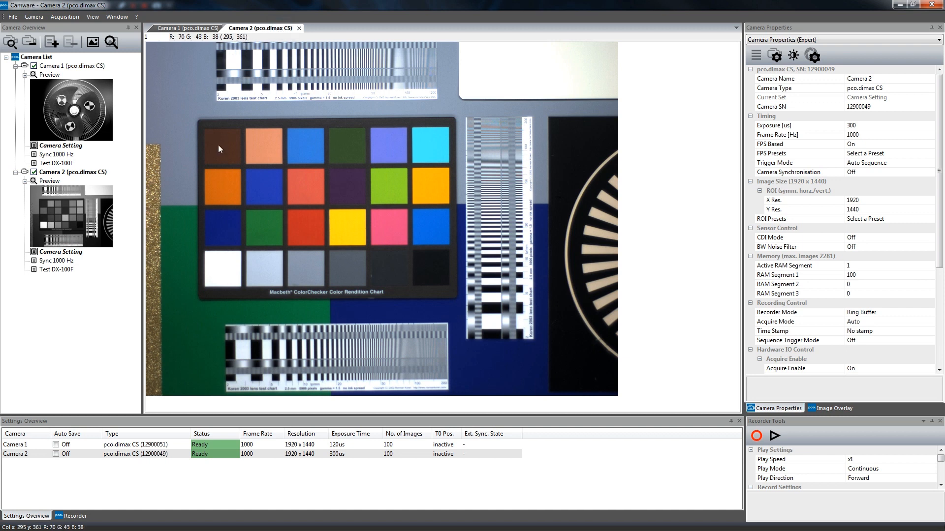
{"action": "mouse_move", "coordinate": [400, 184]}
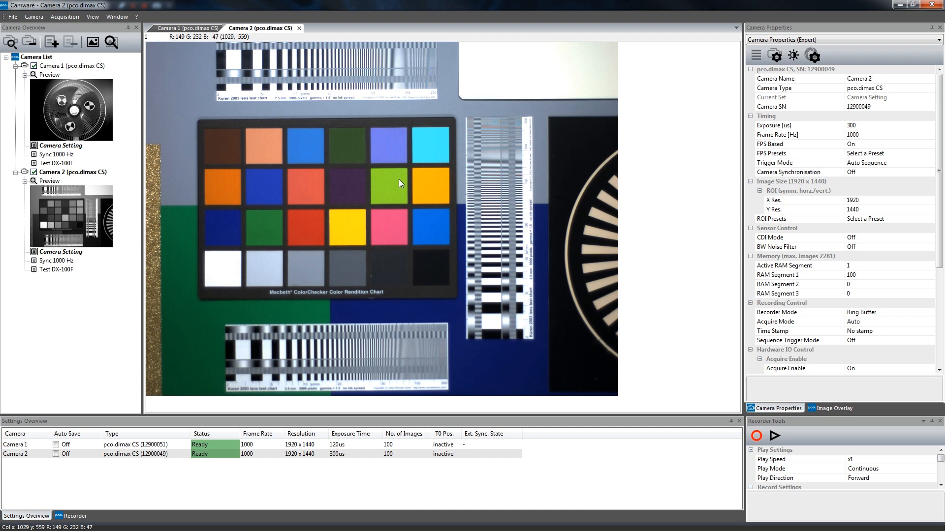
{"action": "right_click", "coordinate": [401, 182]}
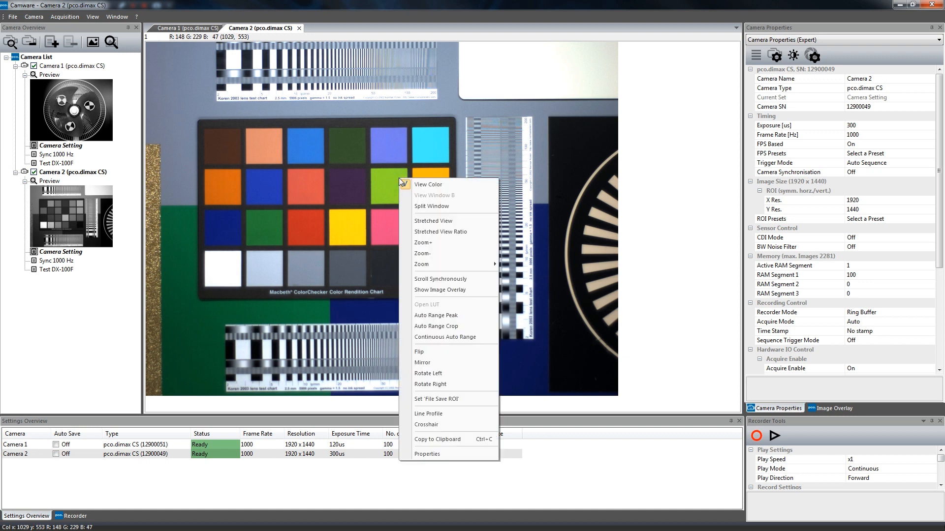
{"action": "mouse_move", "coordinate": [428, 185]}
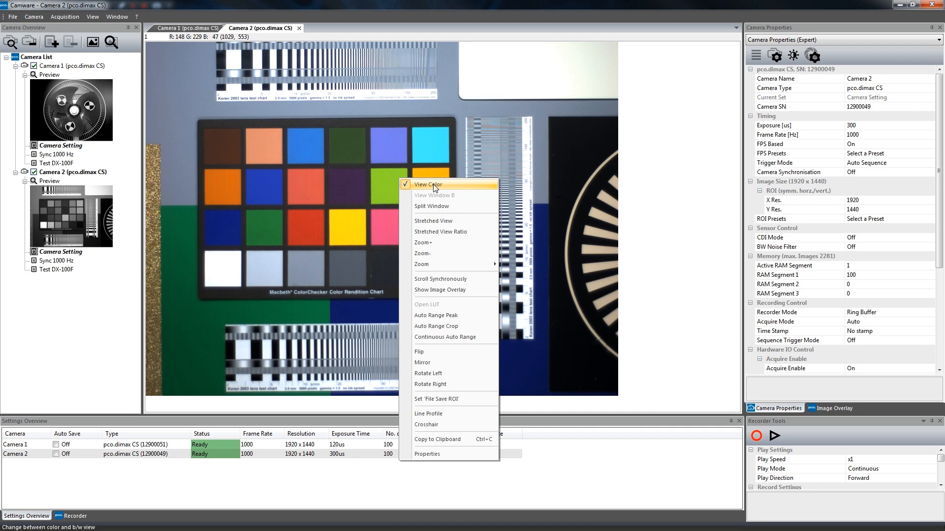
{"action": "mouse_move", "coordinate": [451, 230]}
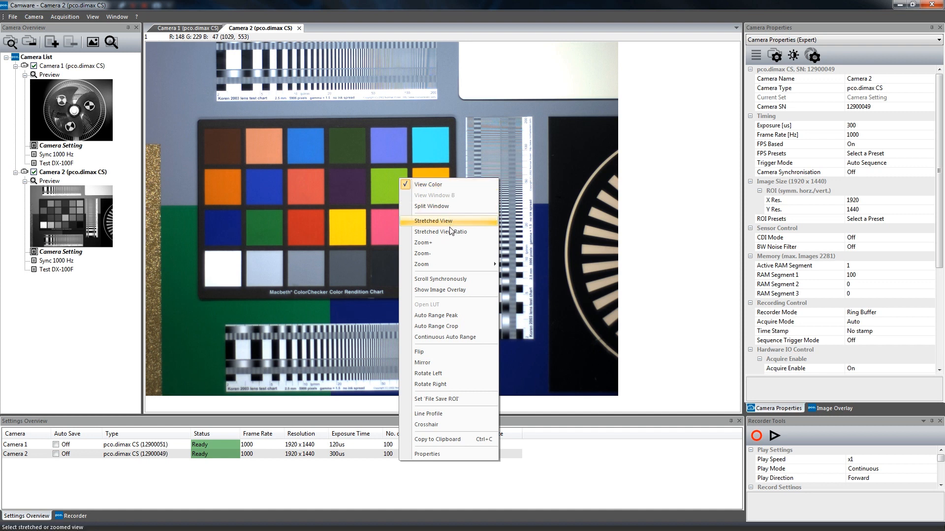
{"action": "mouse_move", "coordinate": [446, 264]}
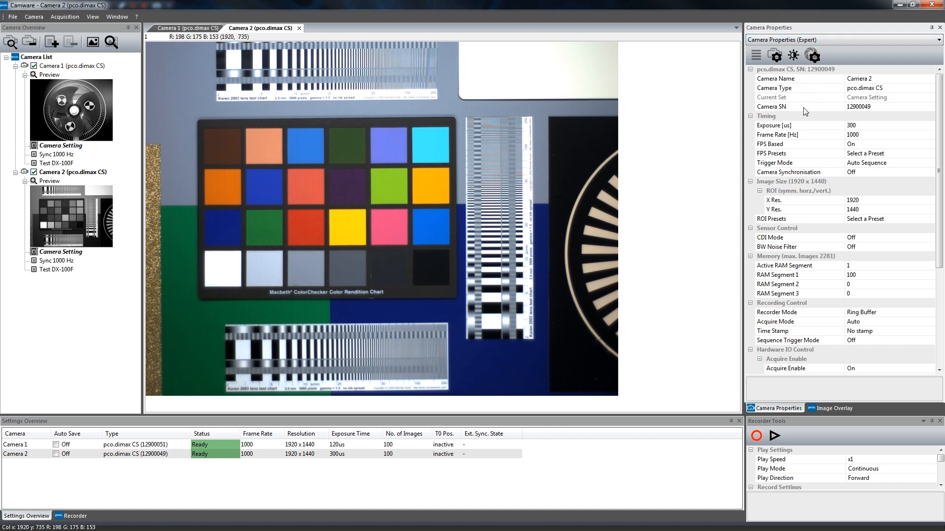
{"action": "left_click", "coordinate": [799, 126]}
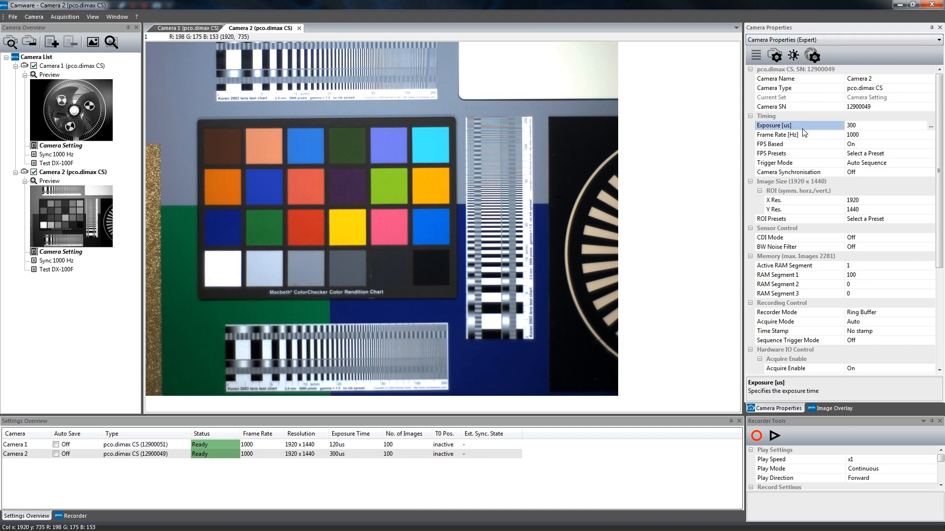
{"action": "left_click", "coordinate": [785, 134]}
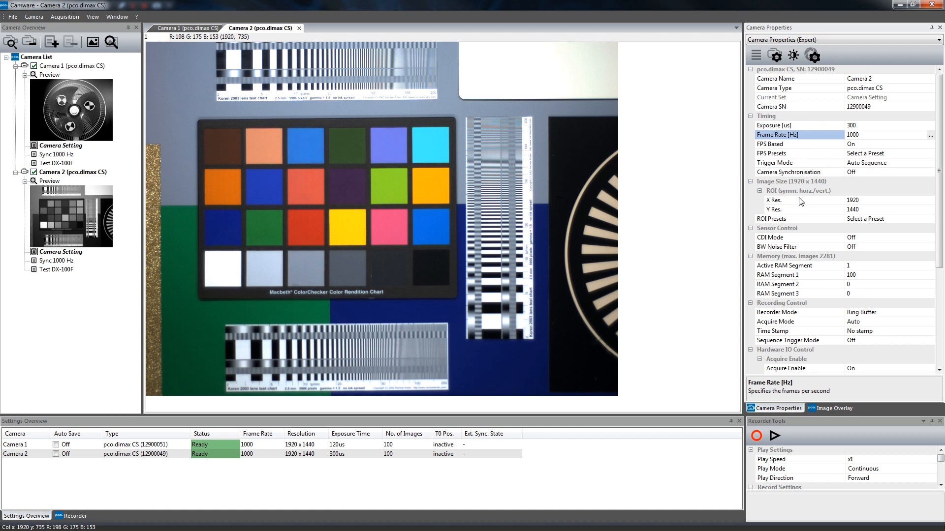
{"action": "left_click", "coordinate": [803, 200]}
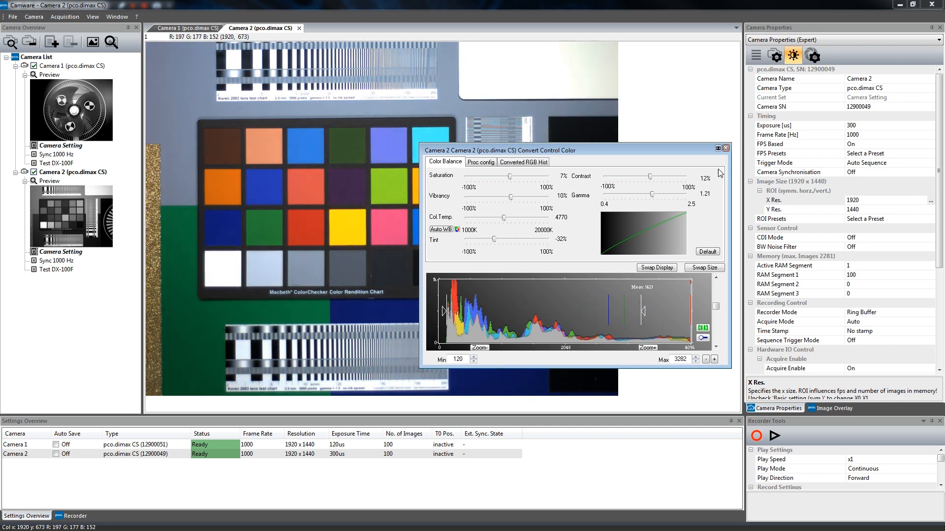
{"action": "left_click", "coordinate": [725, 148]}
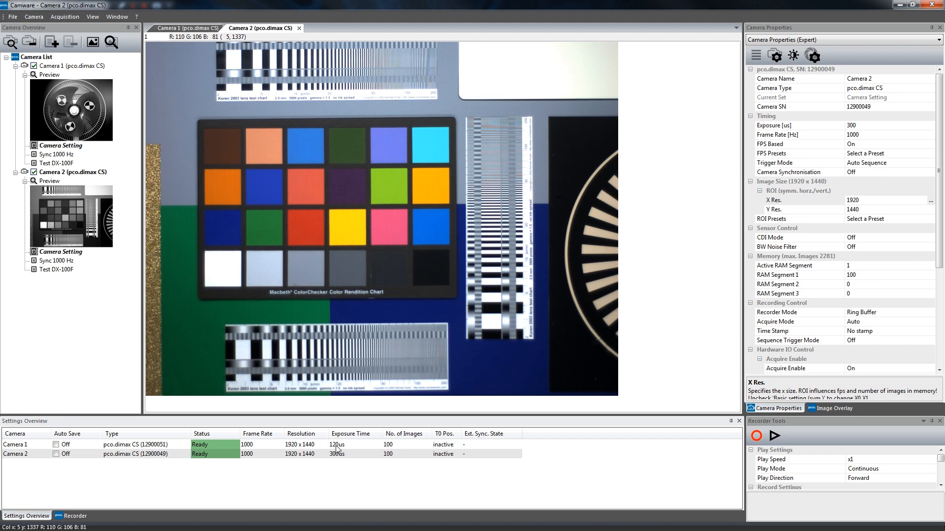
{"action": "mouse_move", "coordinate": [527, 448]}
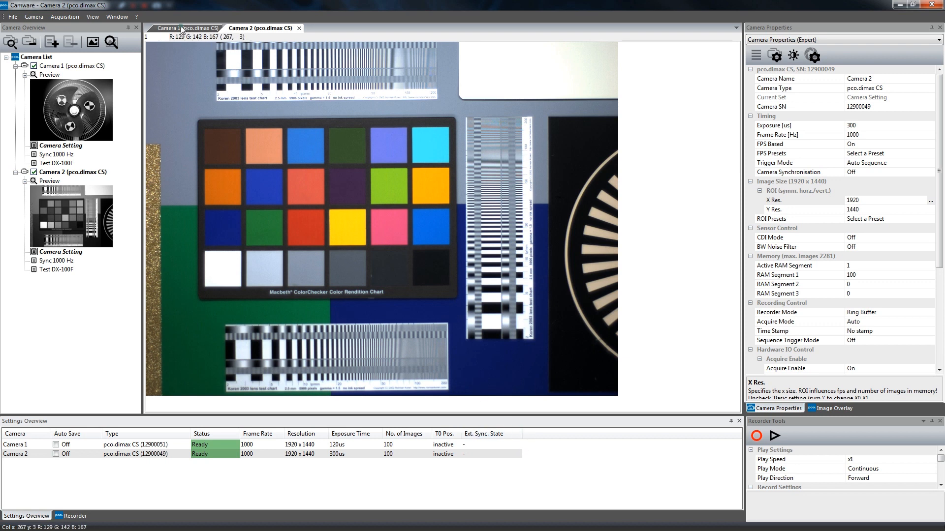
Step: Switch to the Camera 1 (pco.dimax CS) tab to view the spinning fan
{"action": "left_click", "coordinate": [180, 27]}
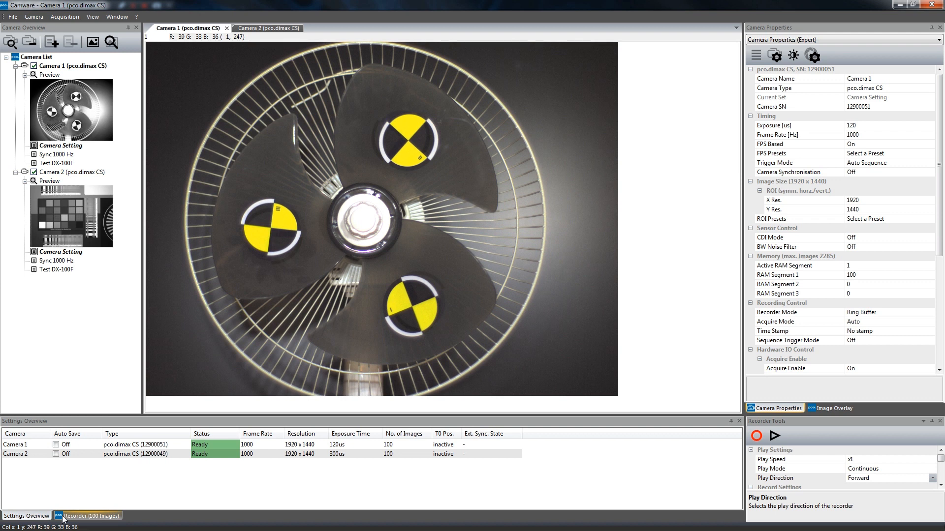
Step: Open the Recorder (100 Images) tab to show the fan filmstrip
{"action": "left_click", "coordinate": [88, 515]}
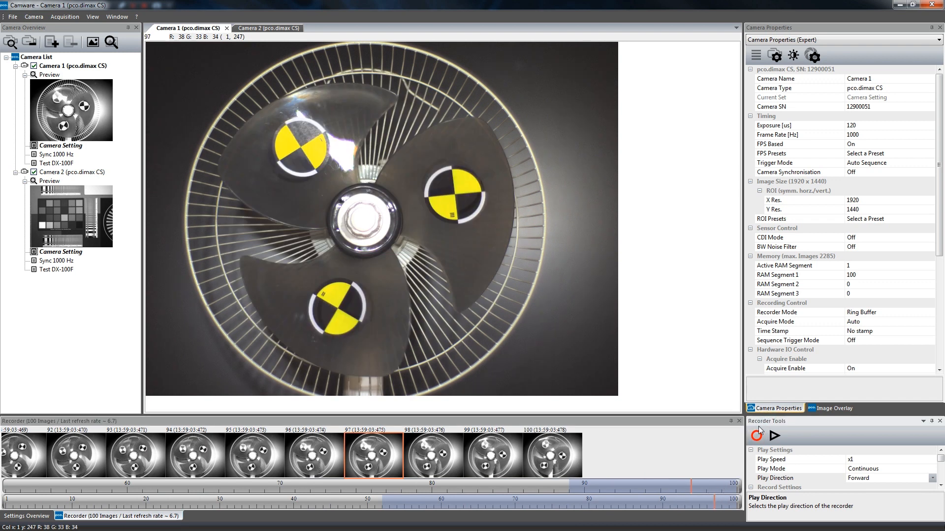
{"action": "mouse_move", "coordinate": [757, 436]}
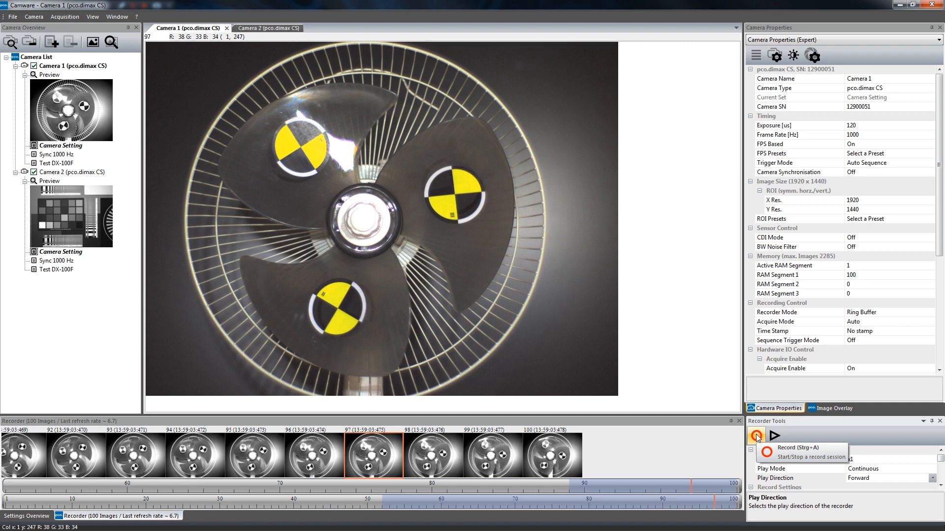
{"action": "mouse_move", "coordinate": [773, 435]}
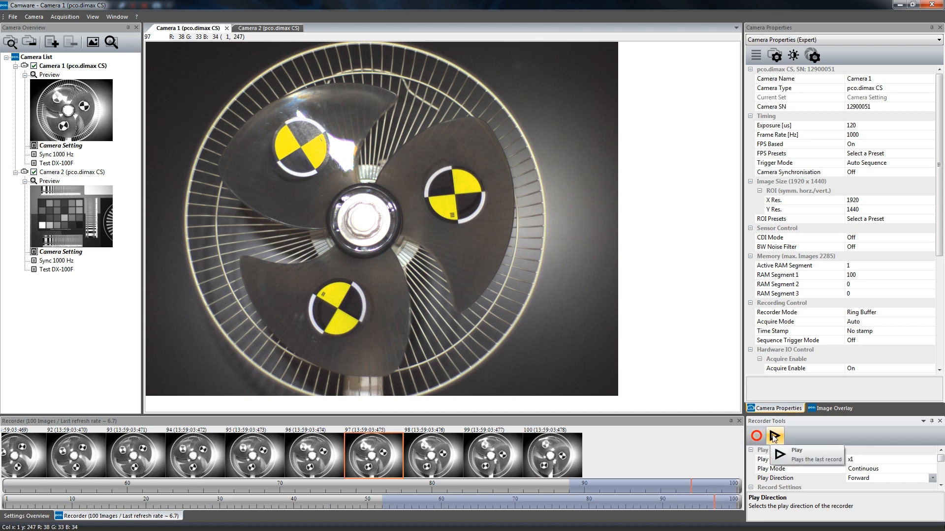
Step: Play and stop the fan recording at image 31, then check the Play Direction setting
{"action": "left_click", "coordinate": [774, 435]}
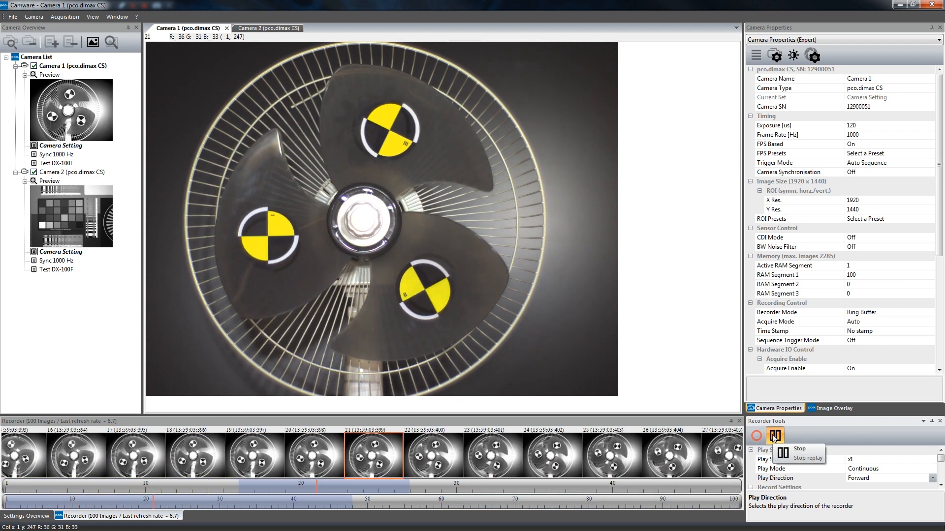
{"action": "left_click", "coordinate": [774, 435]}
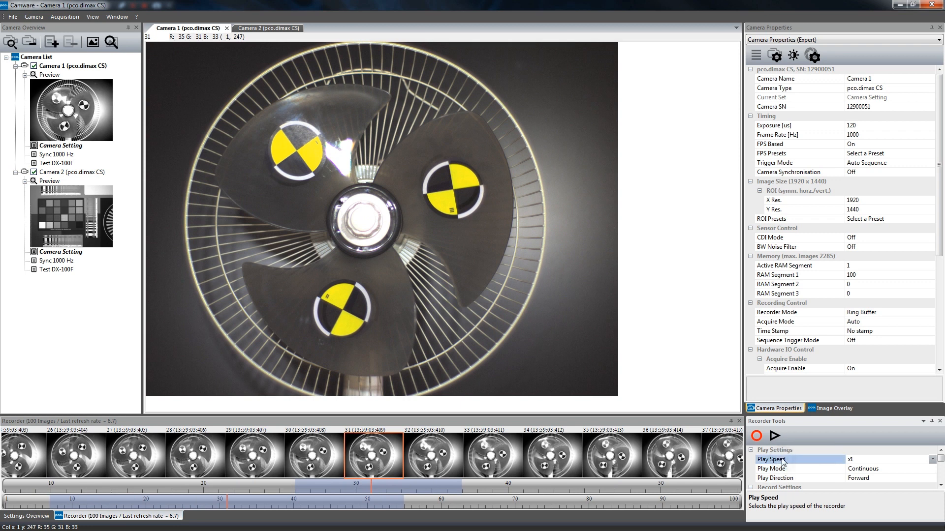
{"action": "left_click", "coordinate": [781, 478]}
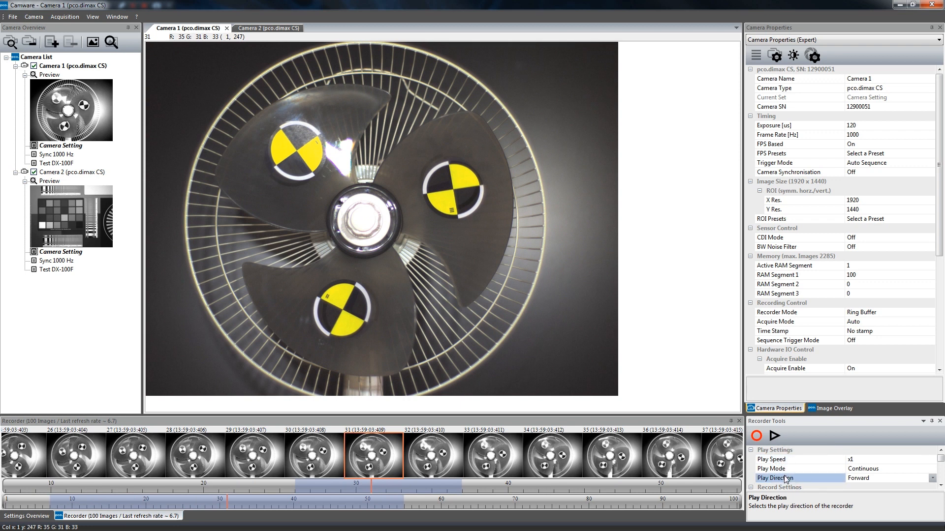